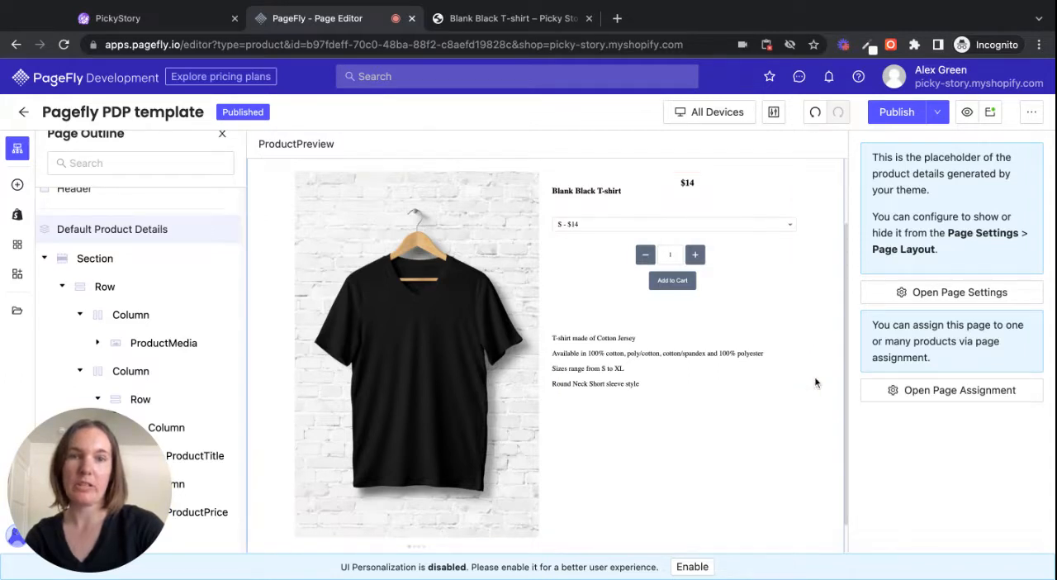
mouse_move(416, 220)
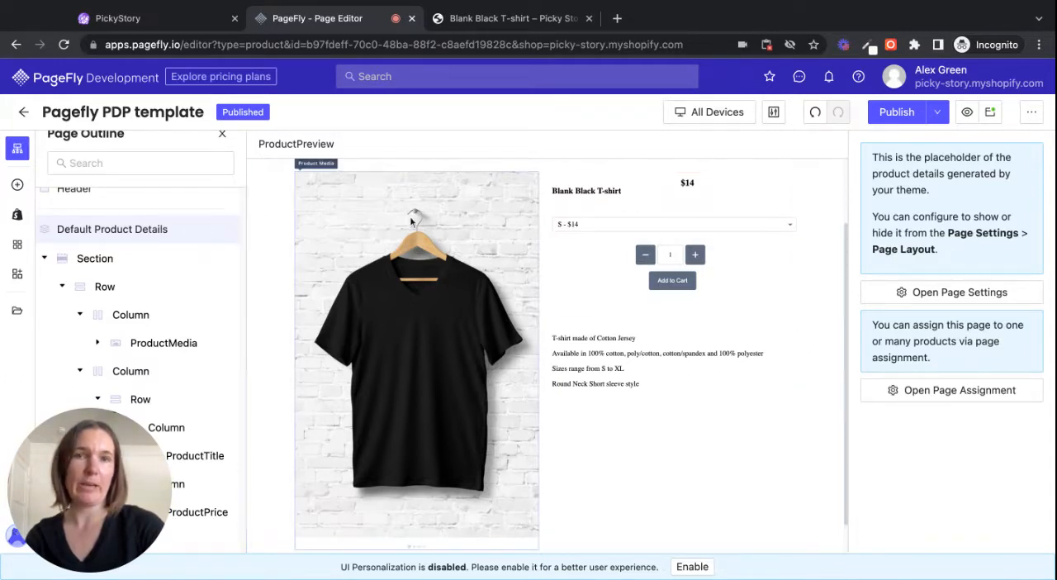
Bring up the live Blank Black T-shirt storefront page, which shows no bundle yet.
left_click(674, 225)
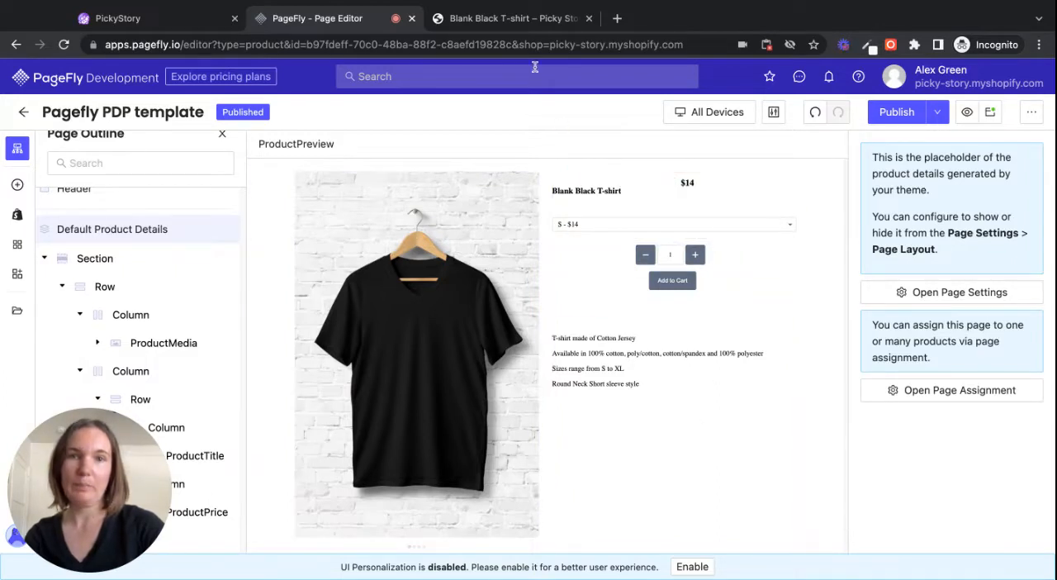
left_click(509, 16)
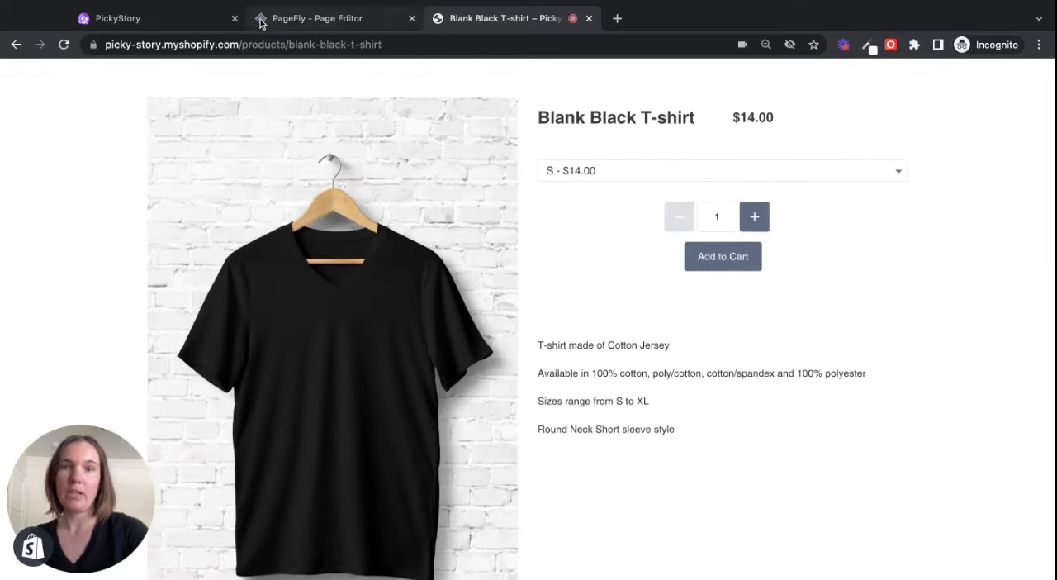
left_click(119, 17)
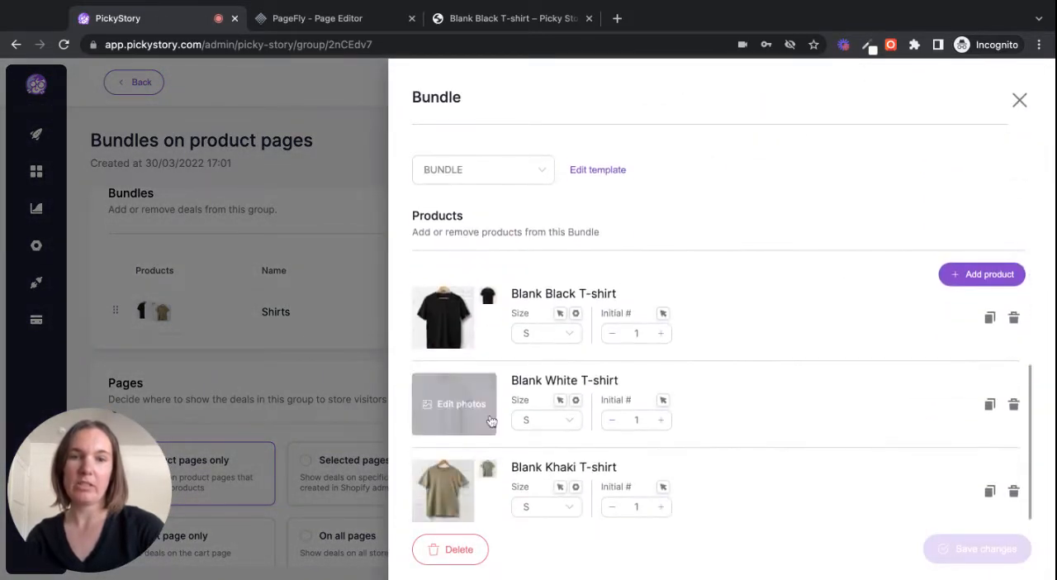
left_click(1019, 99)
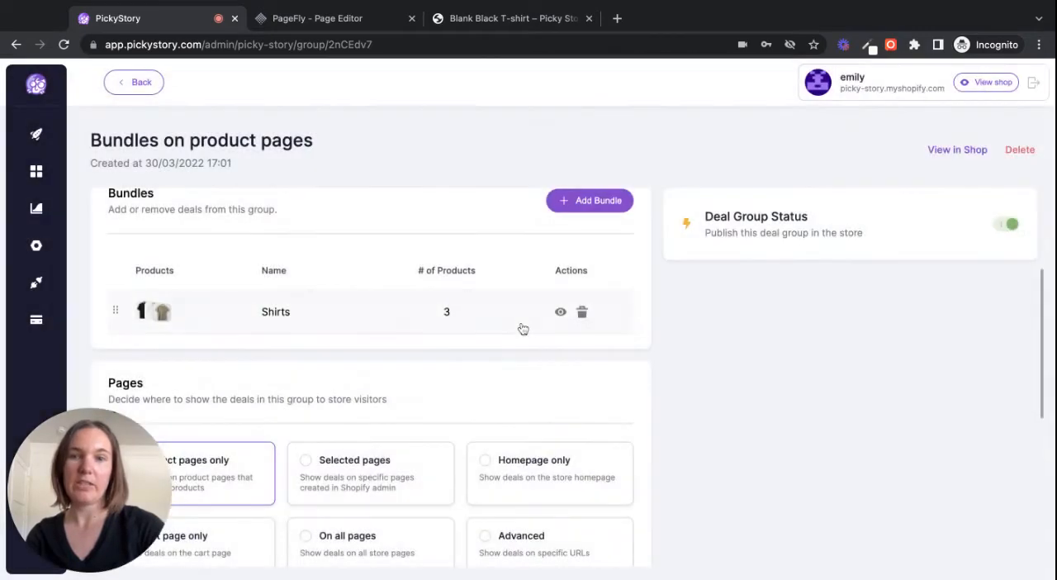
scroll("down", 3)
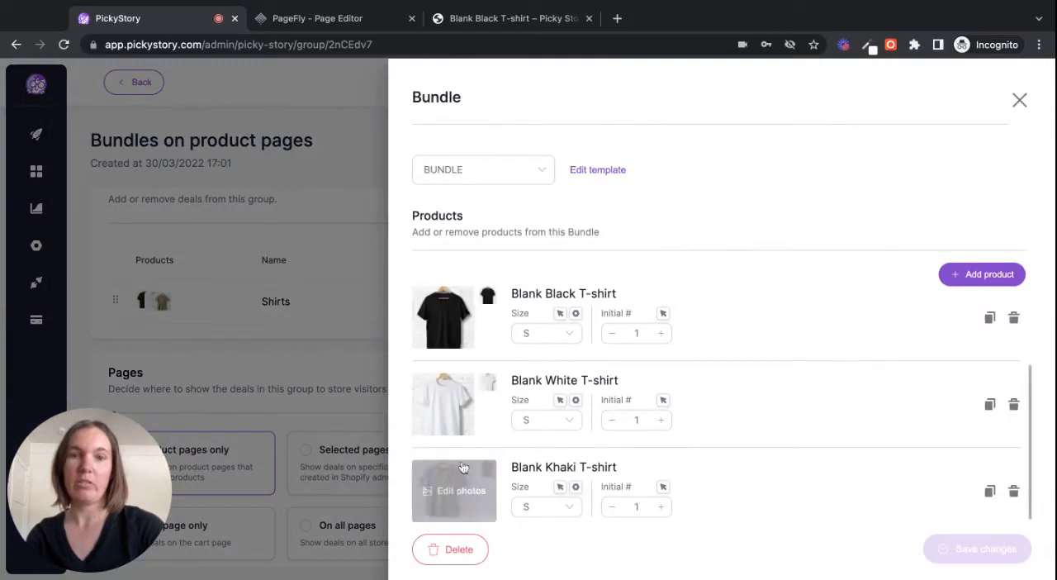
left_click(1019, 99)
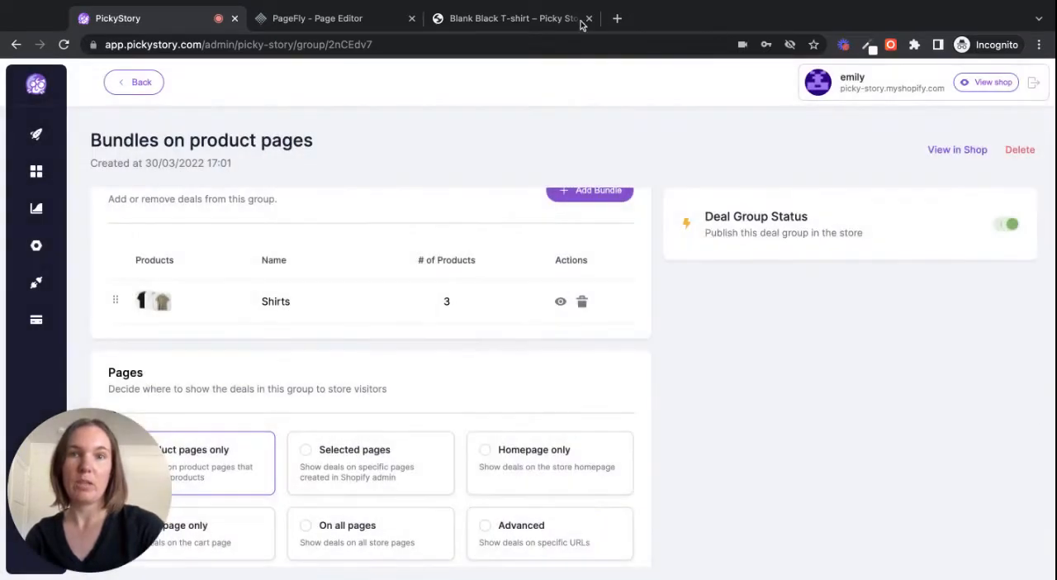
left_click(504, 19)
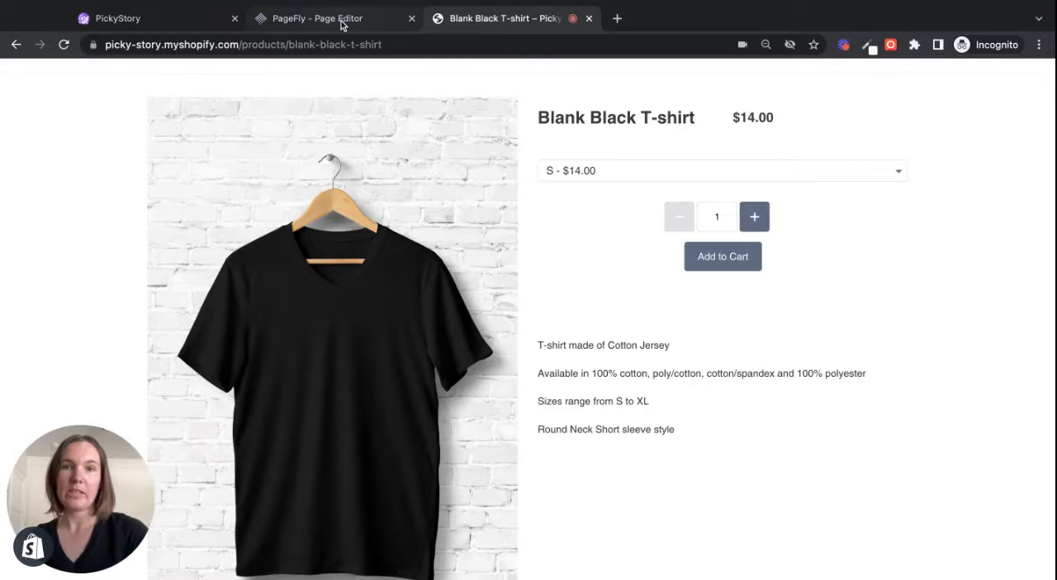
Back in the PDP template editor, add the PickyStory Bundles element below the product description.
left_click(323, 18)
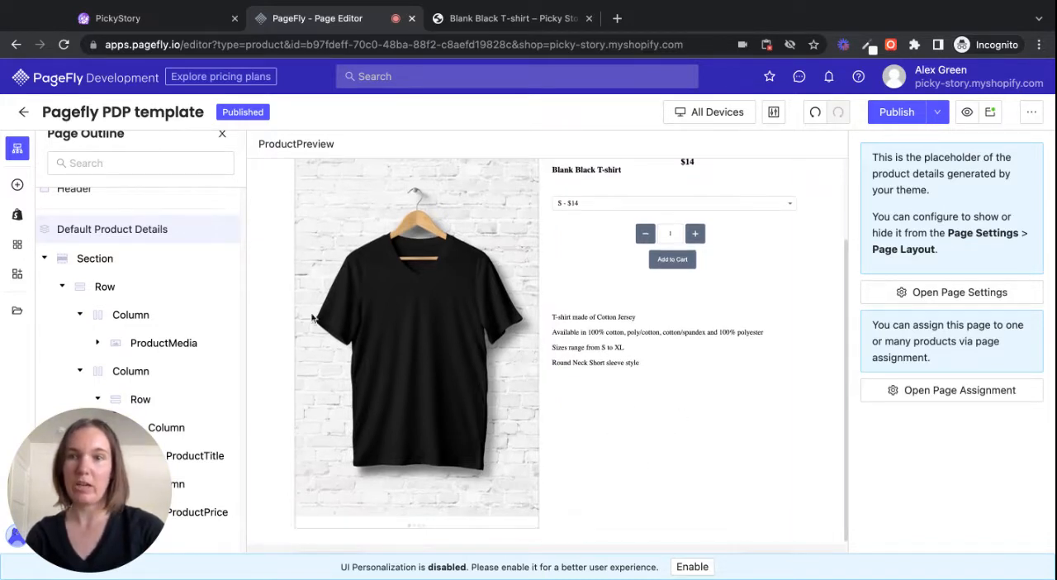
left_click(12, 245)
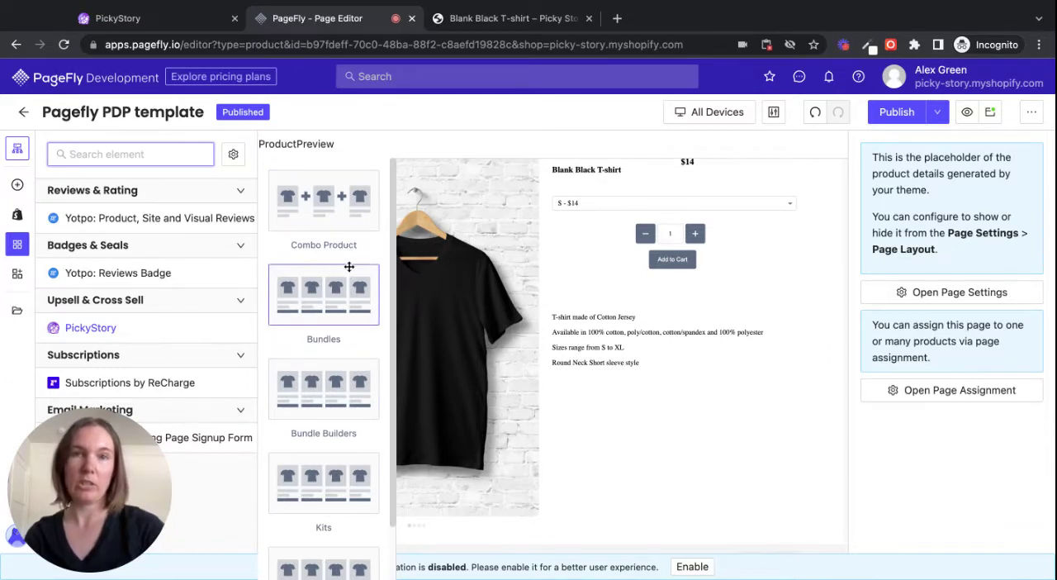
mouse_move(317, 298)
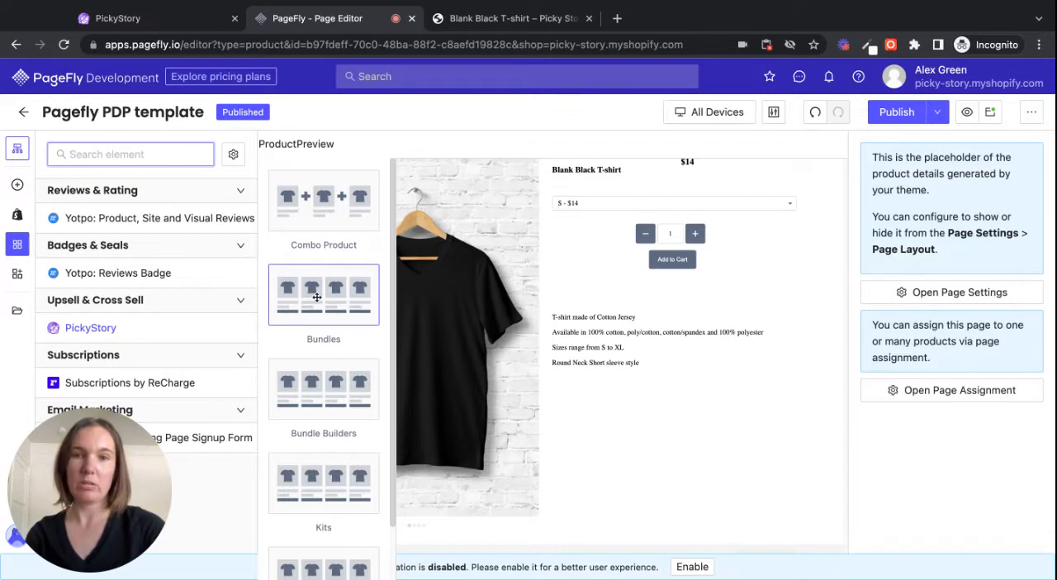
mouse_move(318, 299)
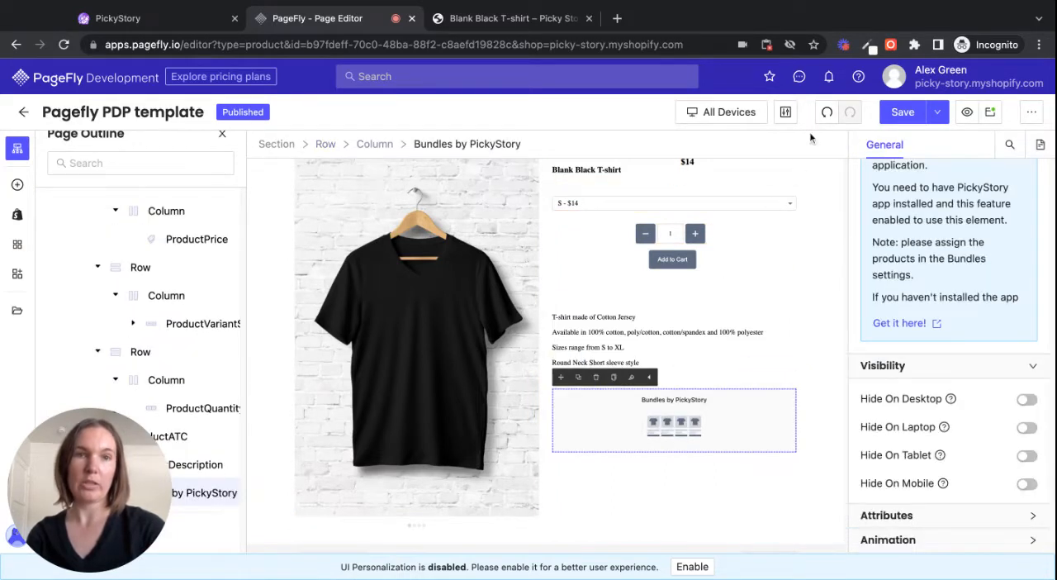
Save and publish the updated PDP template, then view the live product page.
left_click(903, 112)
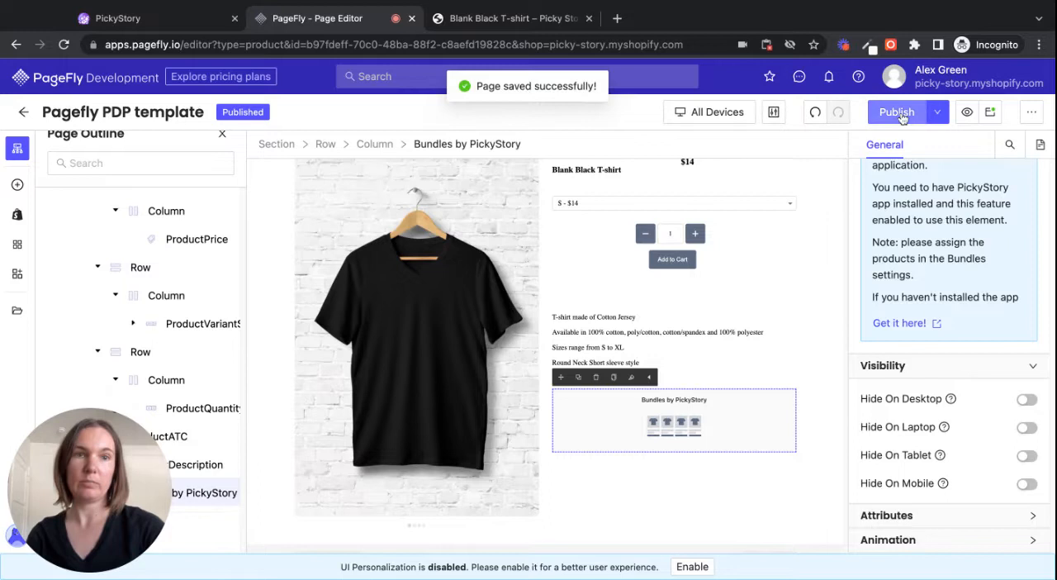
left_click(896, 113)
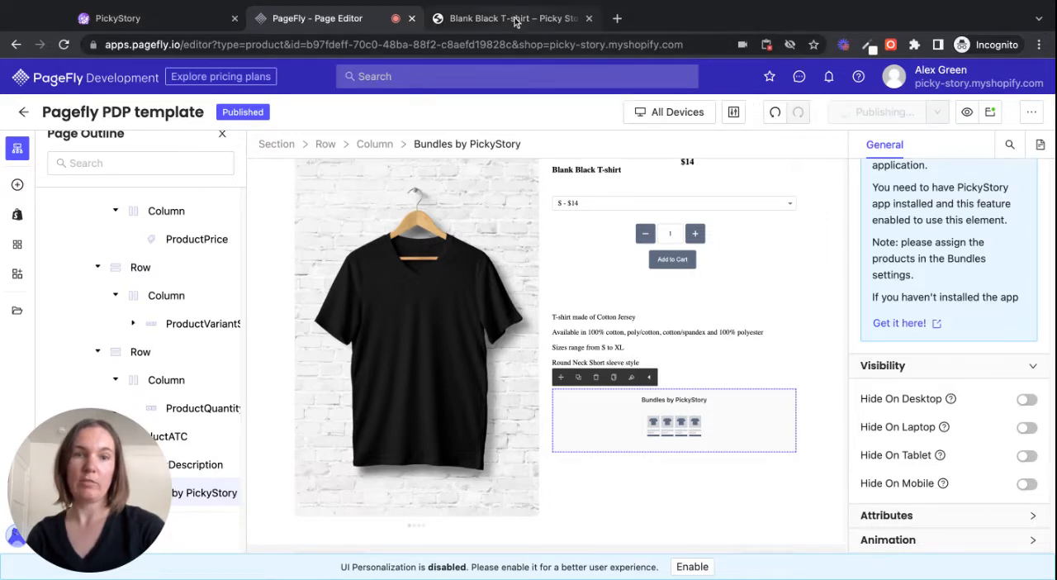
left_click(513, 18)
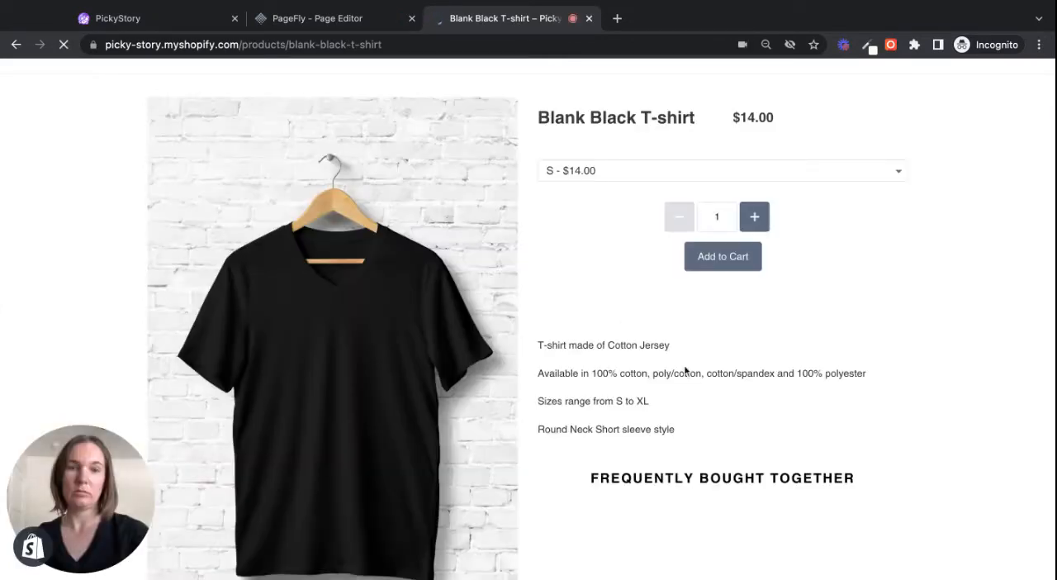
Reveal the Frequently Bought Together bundle of two shirts totalling $42.00 on the live page.
scroll("down", 3)
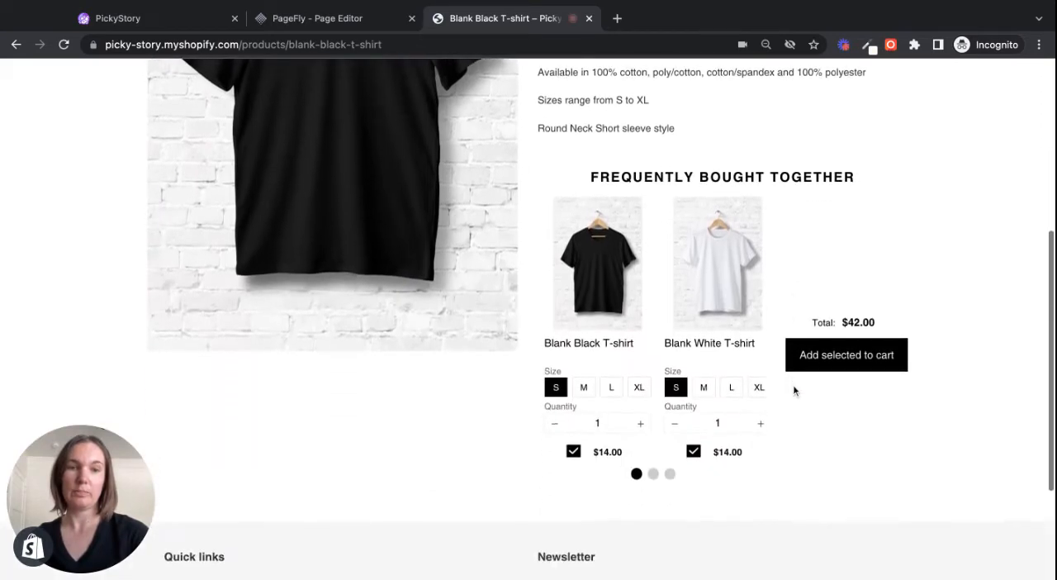
left_click(651, 474)
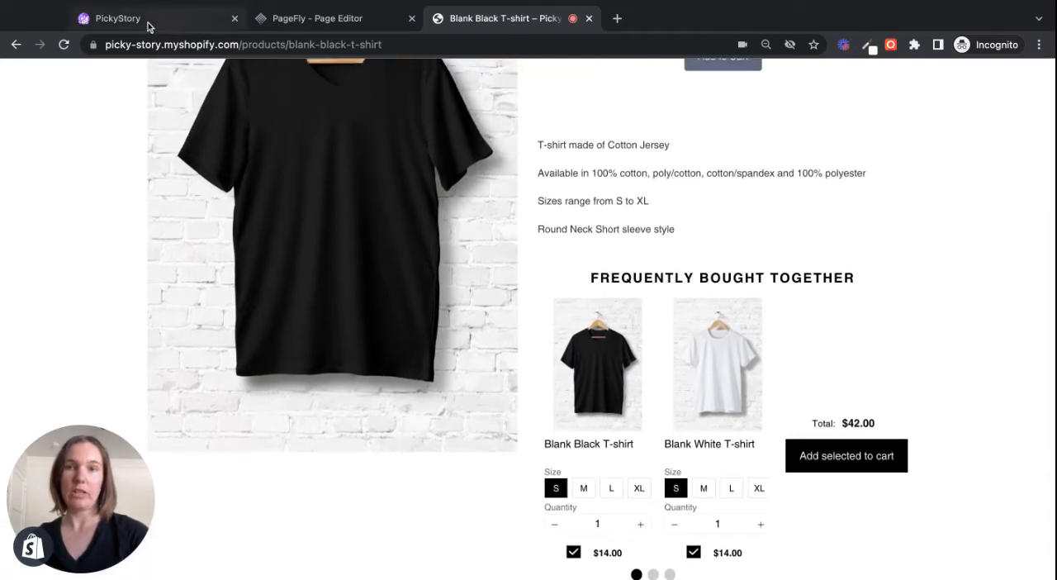
left_click(119, 18)
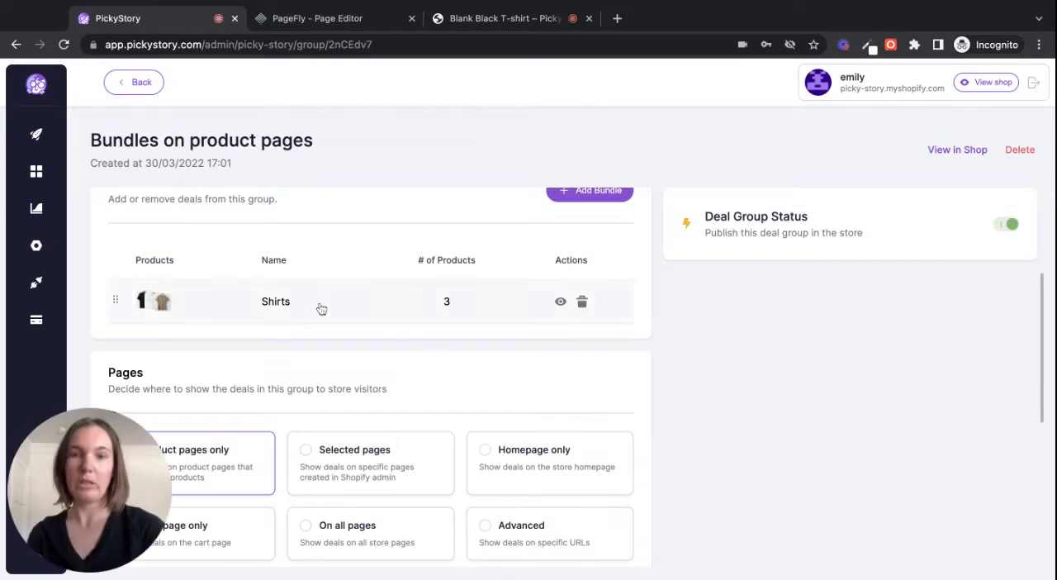
Set the Inline section widget's layout to Carousel and save the changes.
scroll("down", 3)
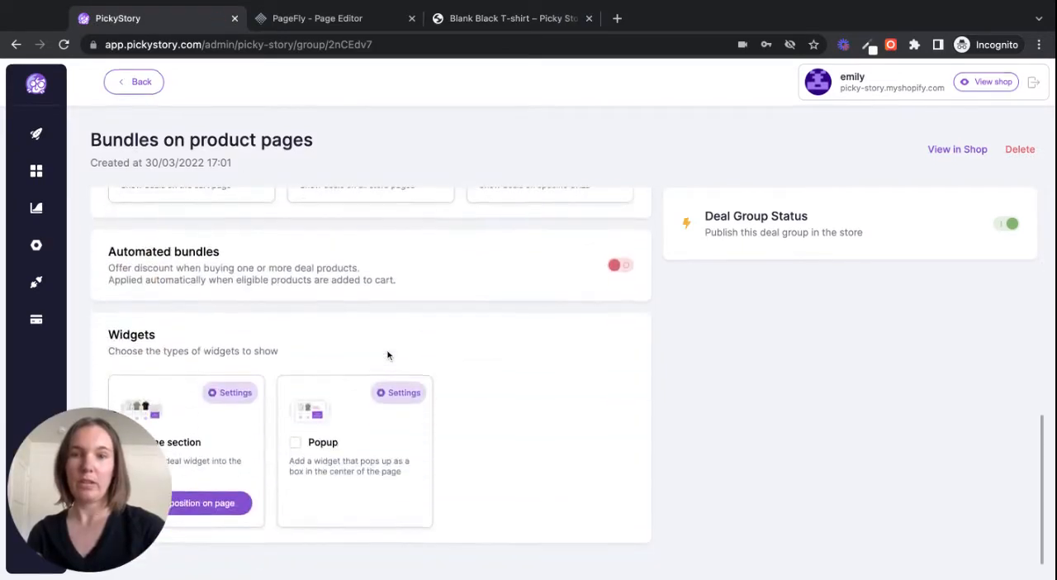
left_click(229, 393)
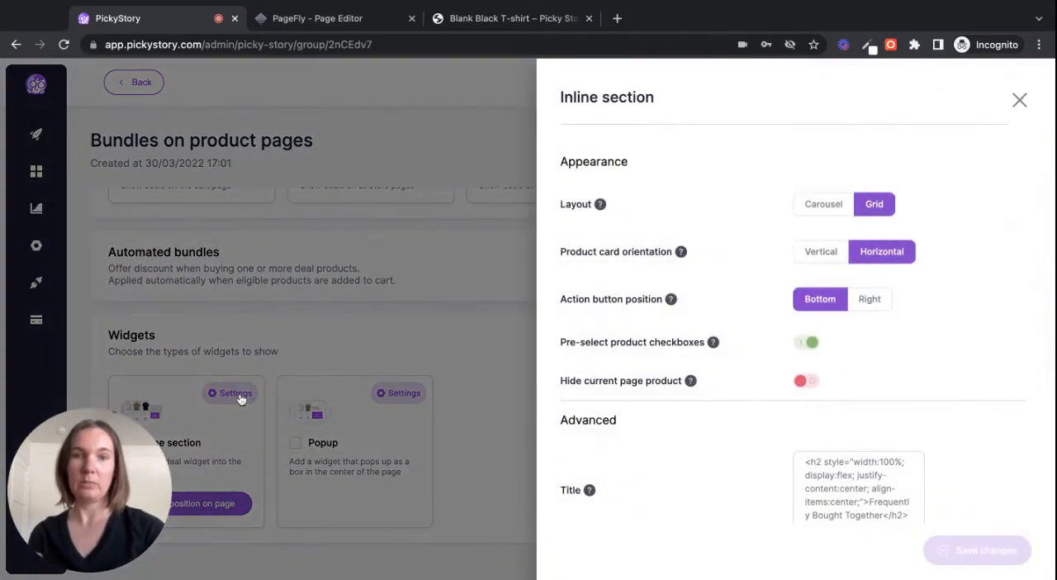
left_click(823, 205)
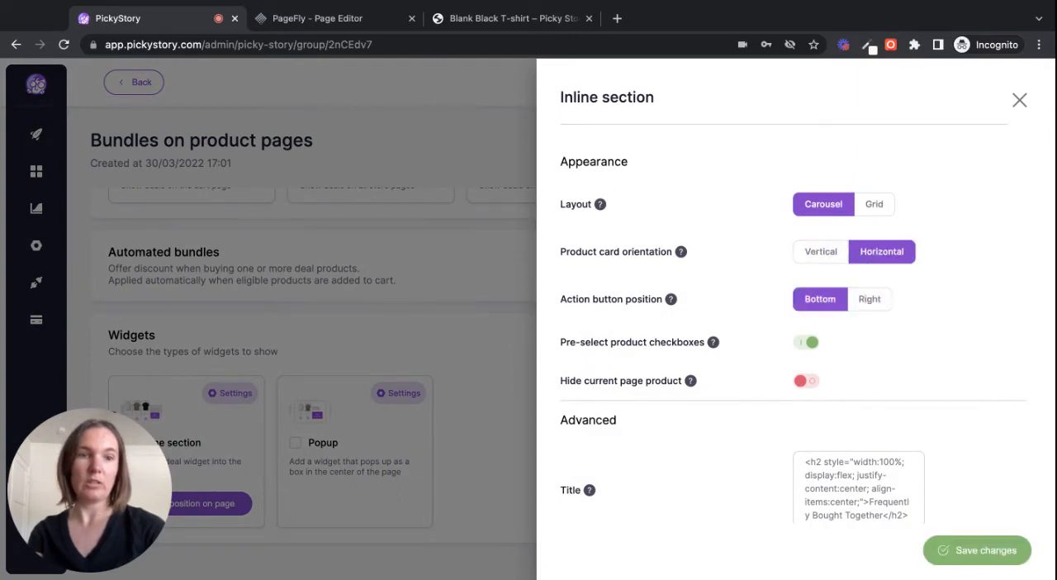
left_click(978, 548)
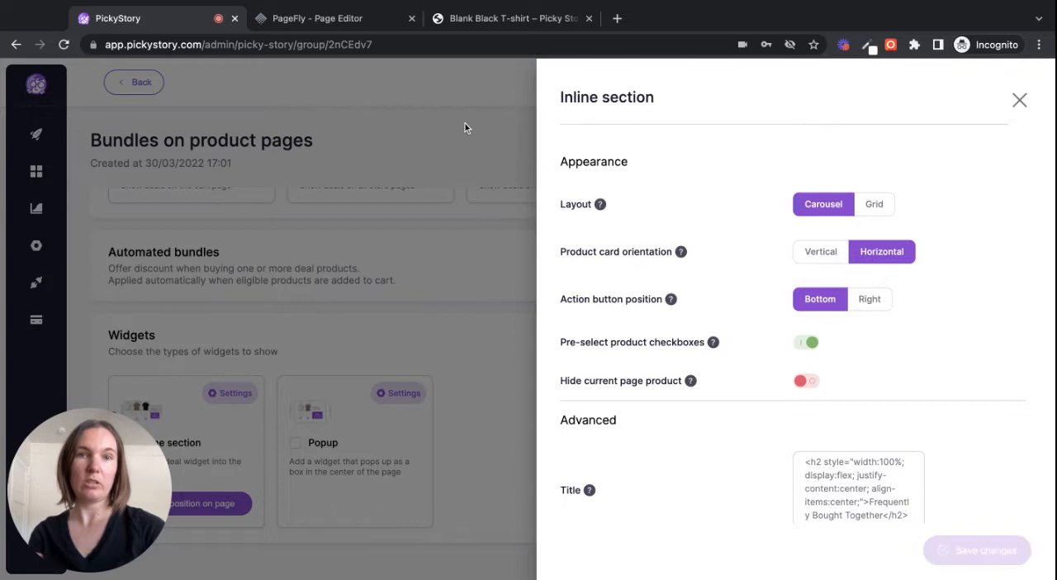
left_click(509, 16)
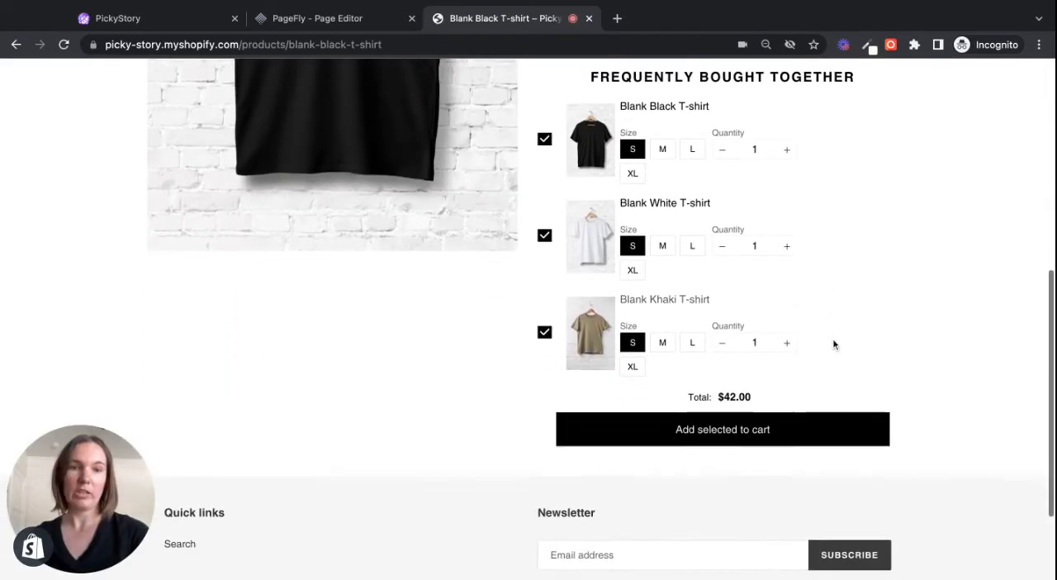
scroll("up", 3)
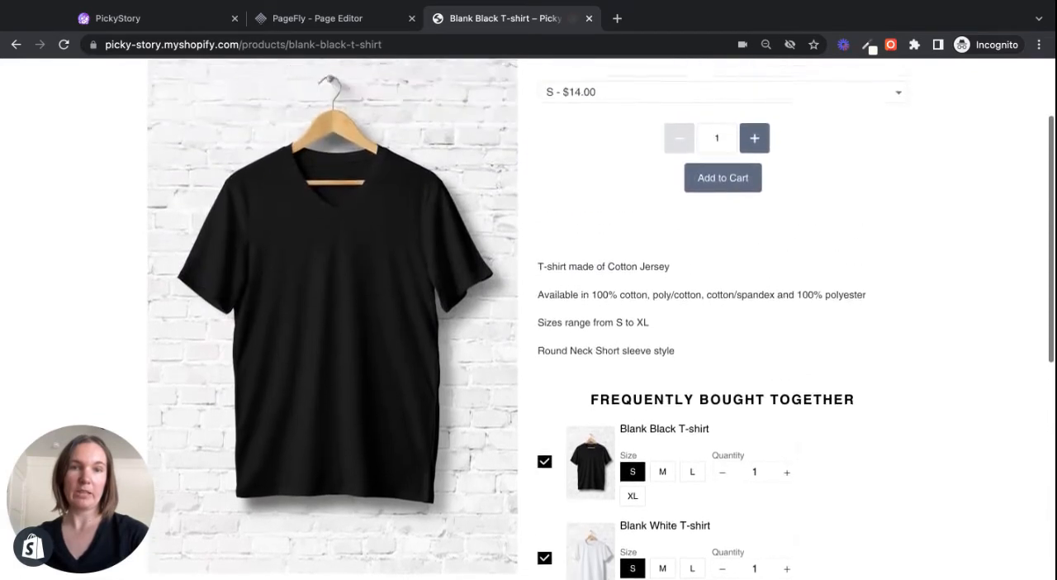
scroll("down", 3)
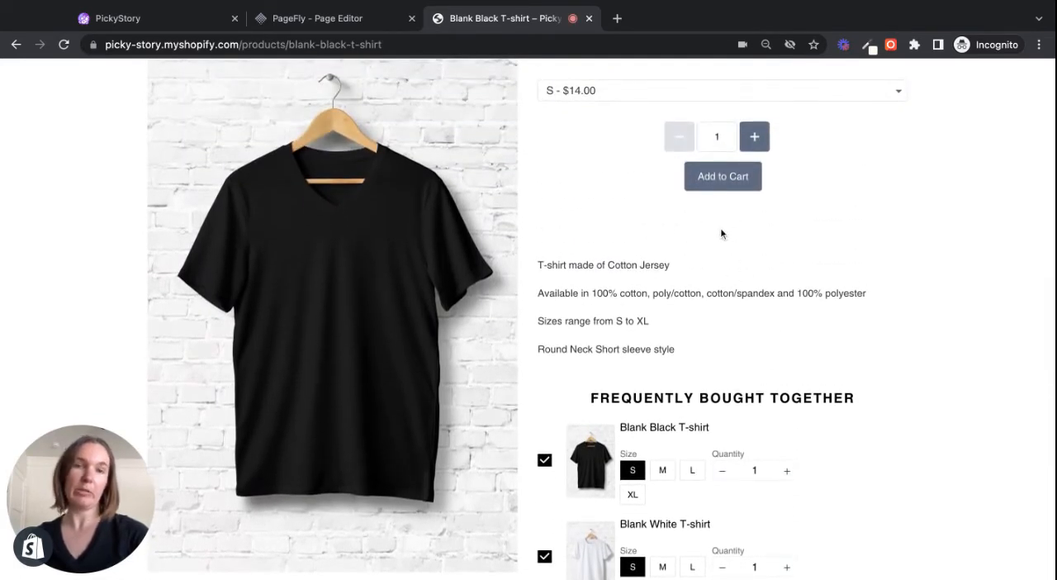
left_click(324, 18)
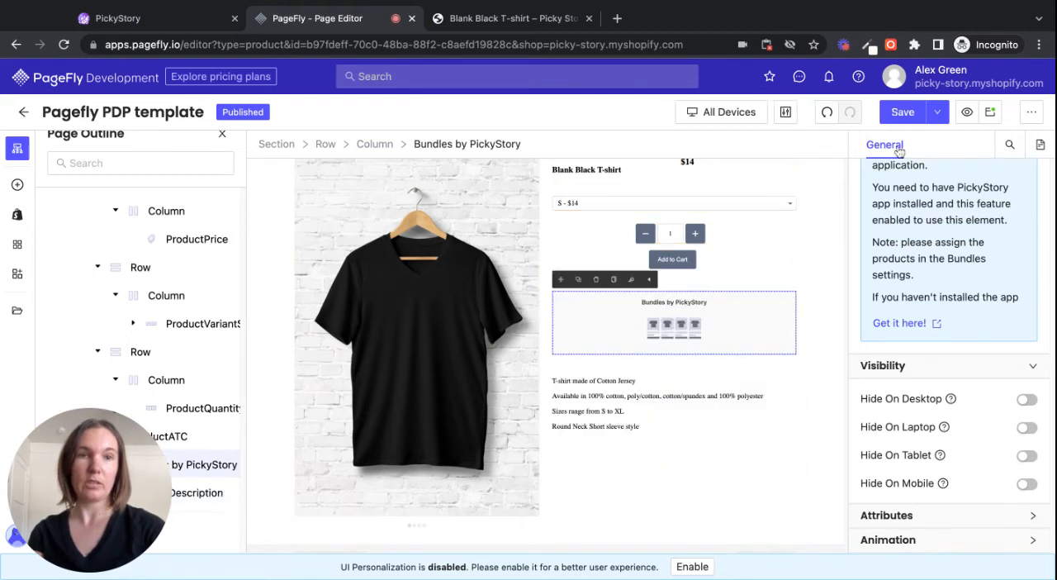
Save and publish the PDP template so the bundle appears beneath Add to Cart on the live page.
left_click(902, 112)
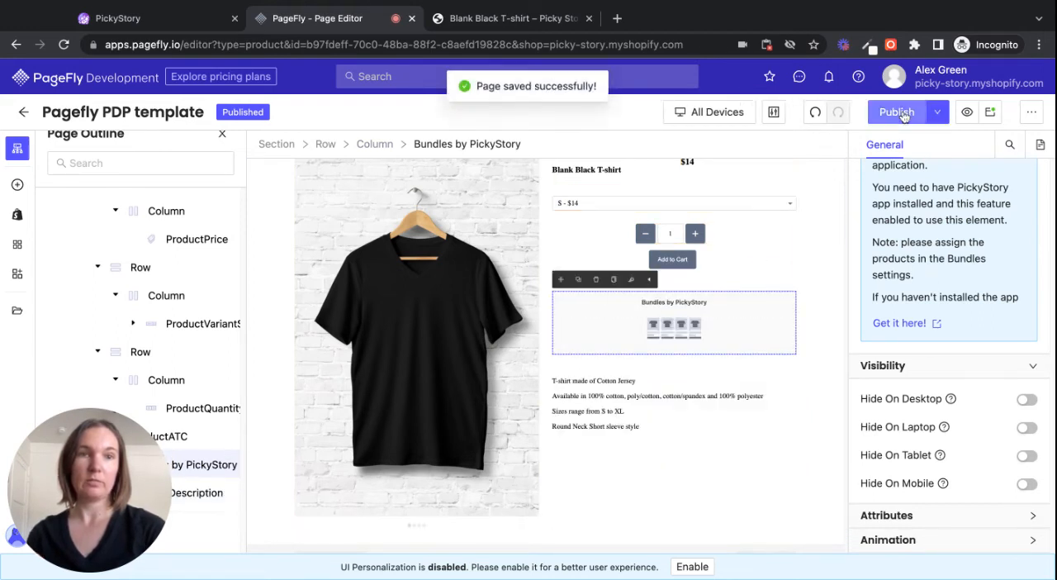
left_click(896, 113)
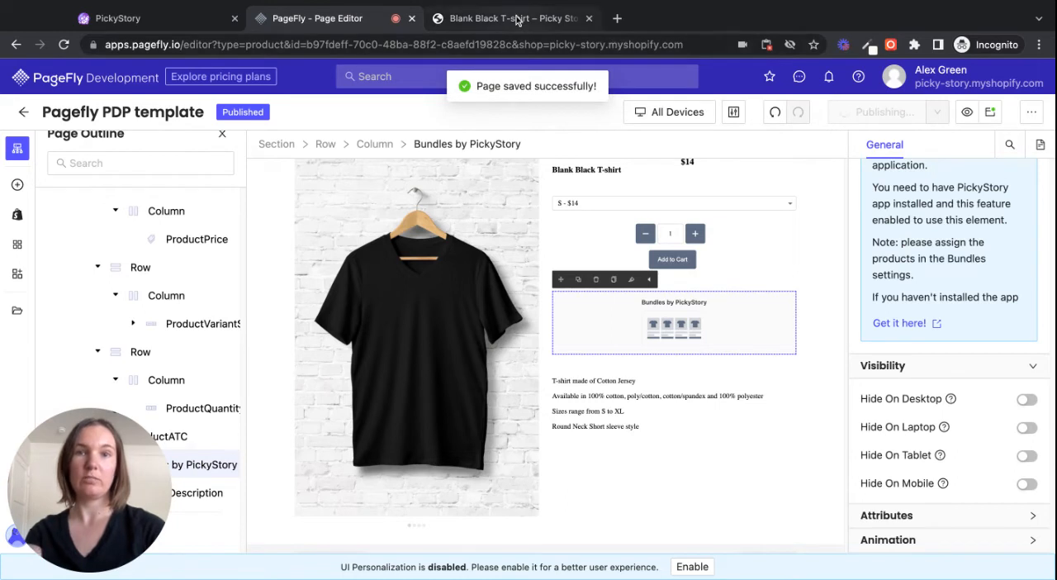
left_click(519, 16)
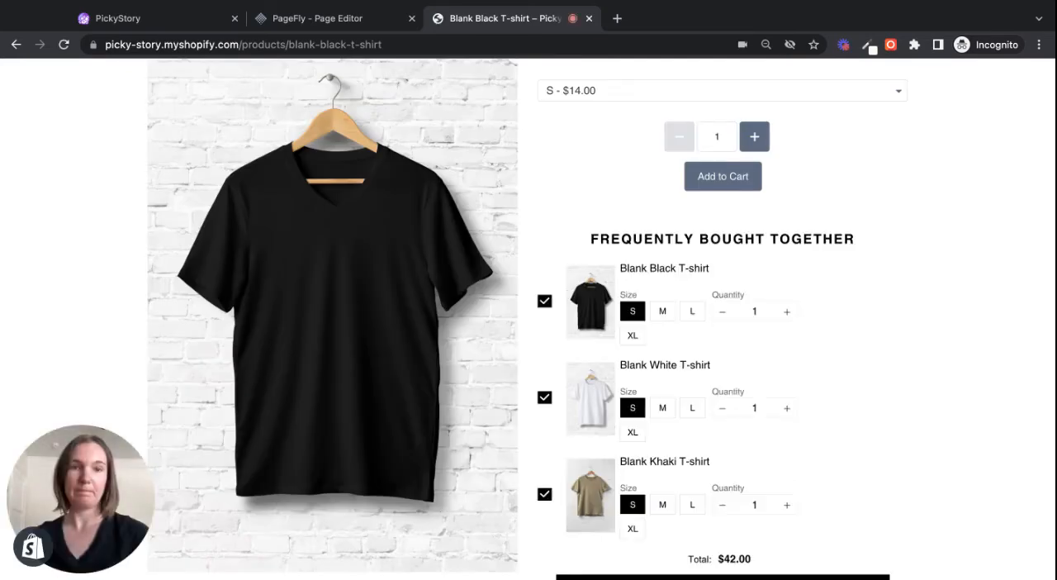
Review the live bundle listing Black, White and Khaki shirts totalling $42, then return to the editor.
scroll("down", 3)
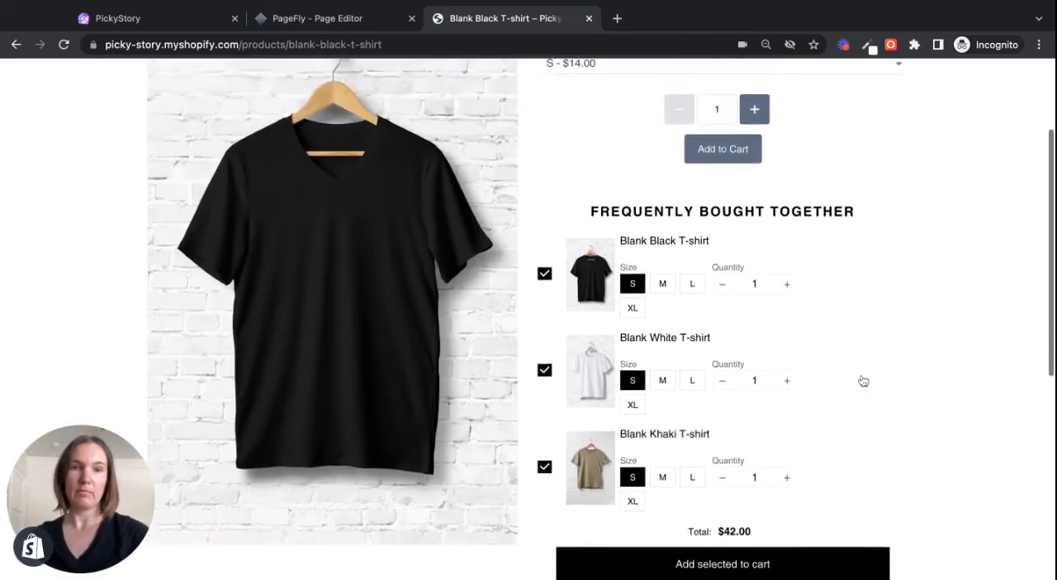
scroll("down", 3)
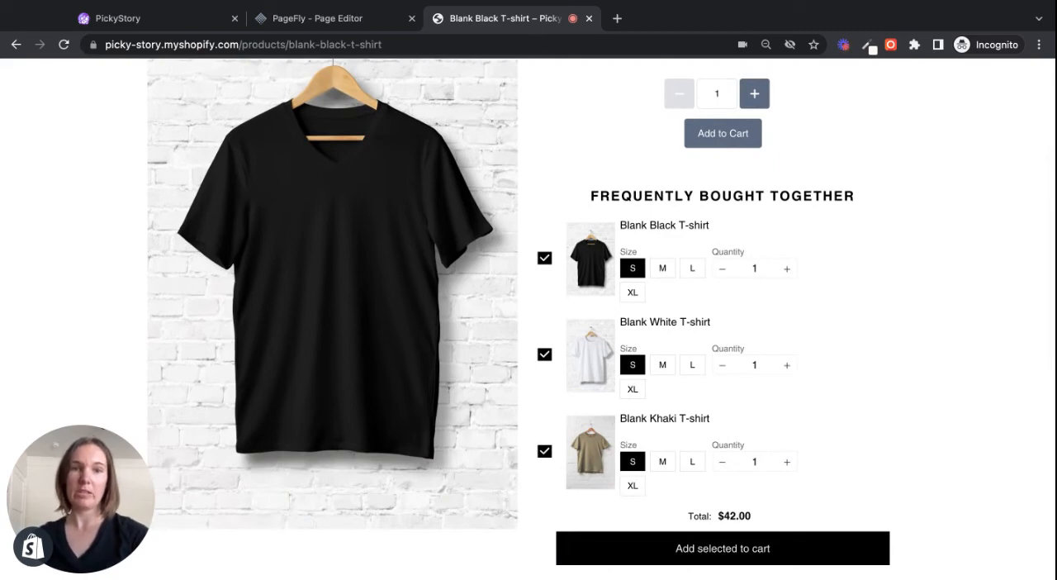
mouse_move(350, 9)
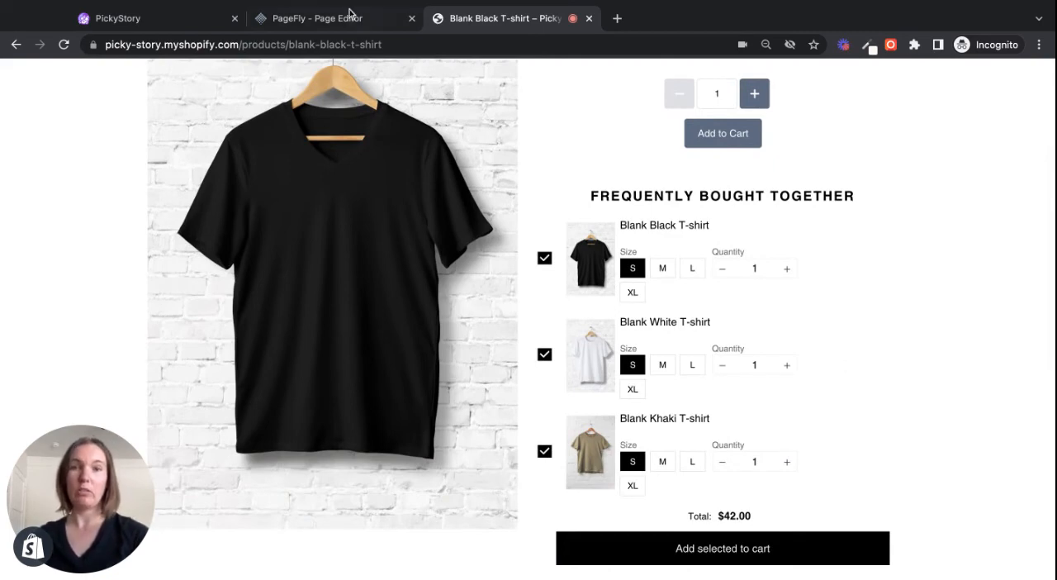
left_click(322, 18)
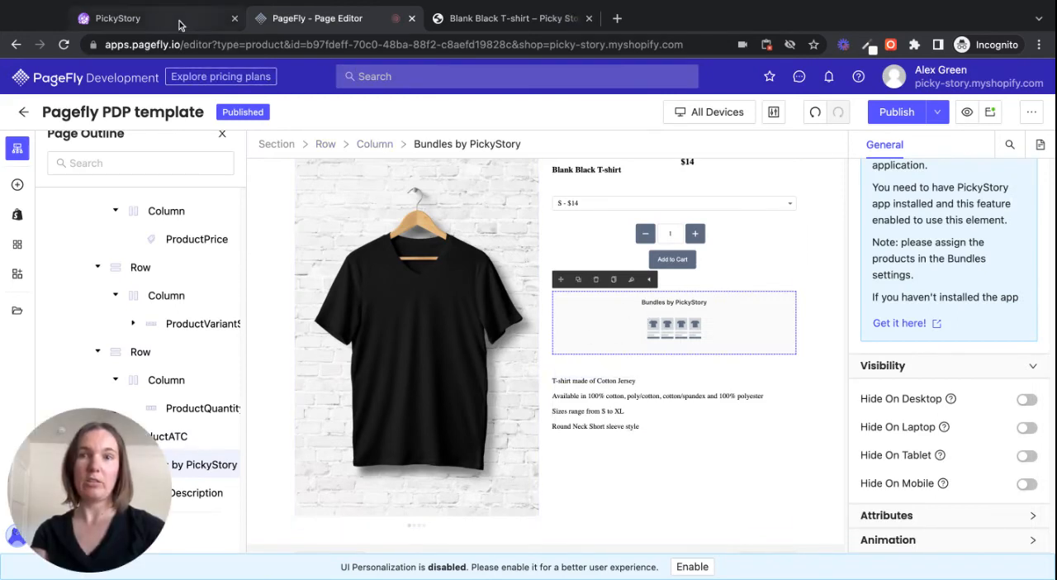
Close the Inline section settings panel to show the Bundles on product pages widget options again.
left_click(119, 18)
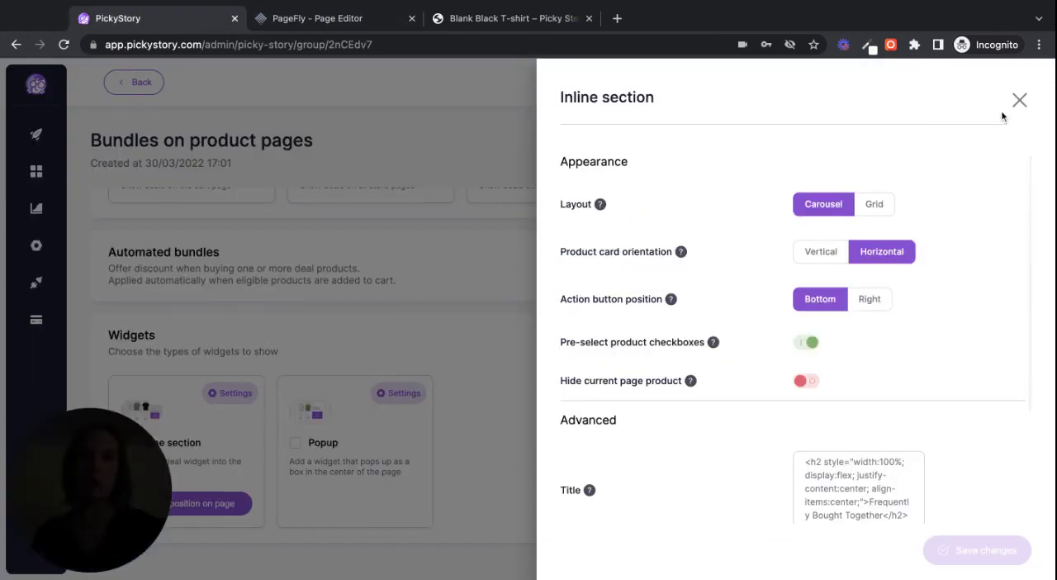
left_click(1020, 99)
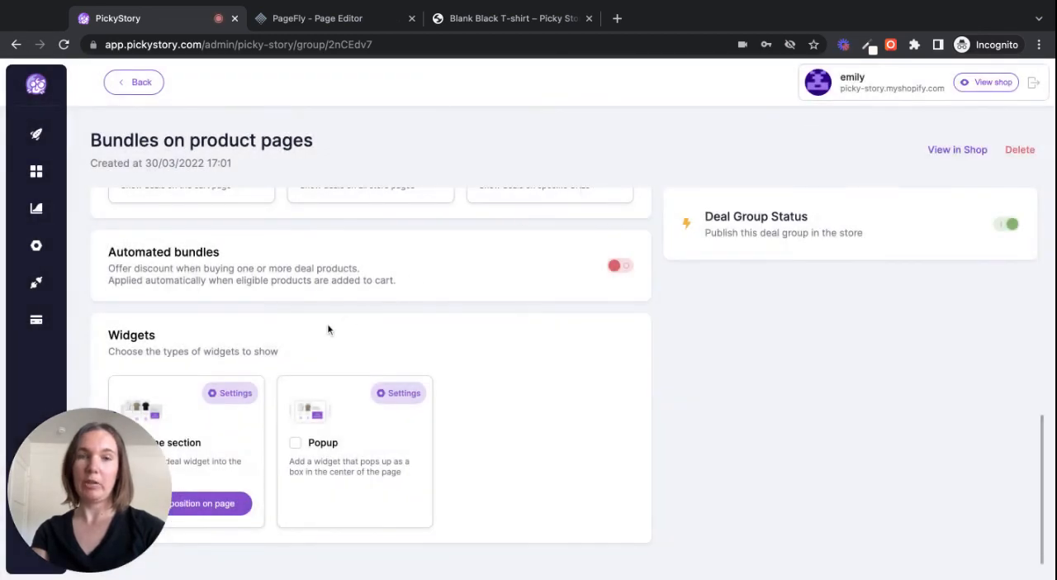